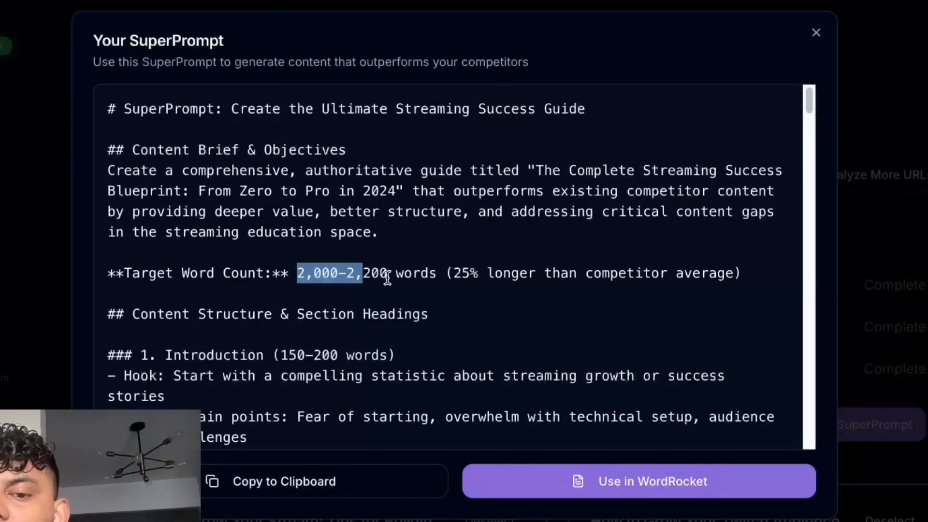
- Start the competitor analysis on the three streaming article URLs and let it complete
scroll("down", 3)
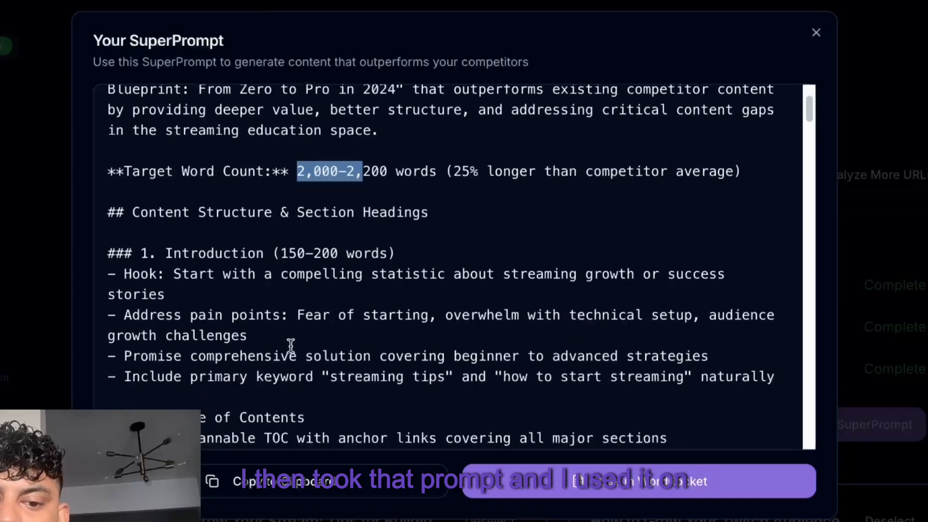
scroll("down", 3)
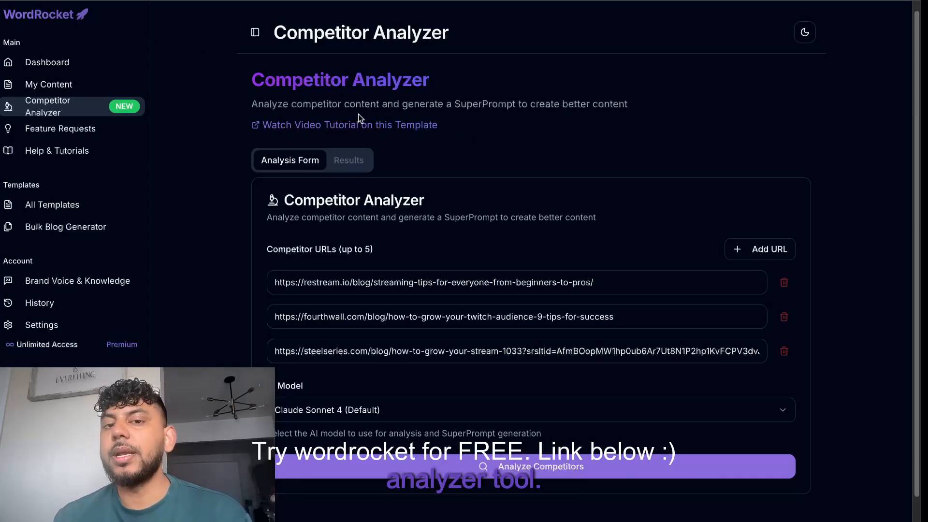
scroll("down", 3)
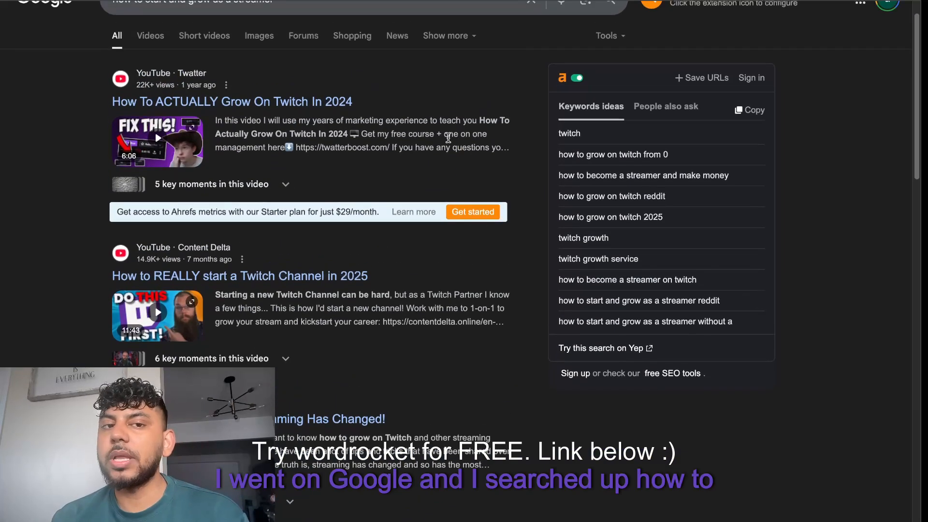
scroll("down", 3)
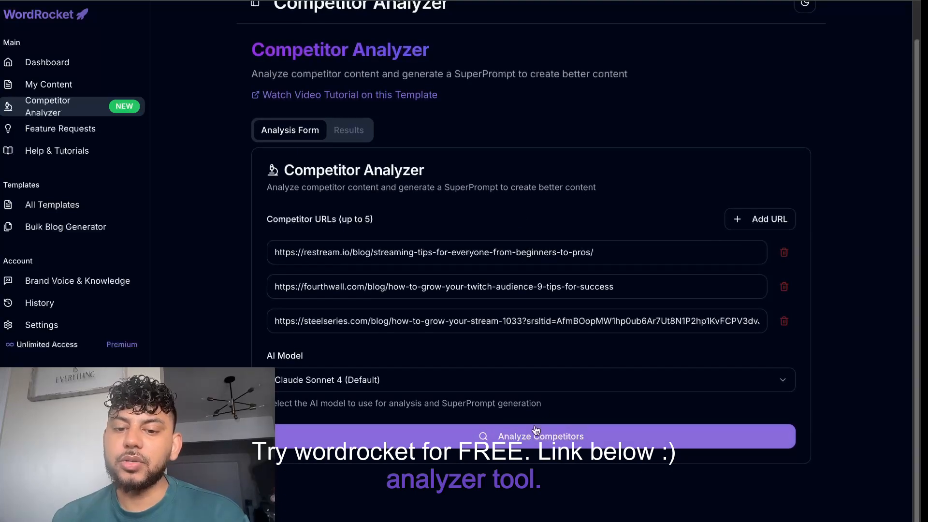
left_click(537, 436)
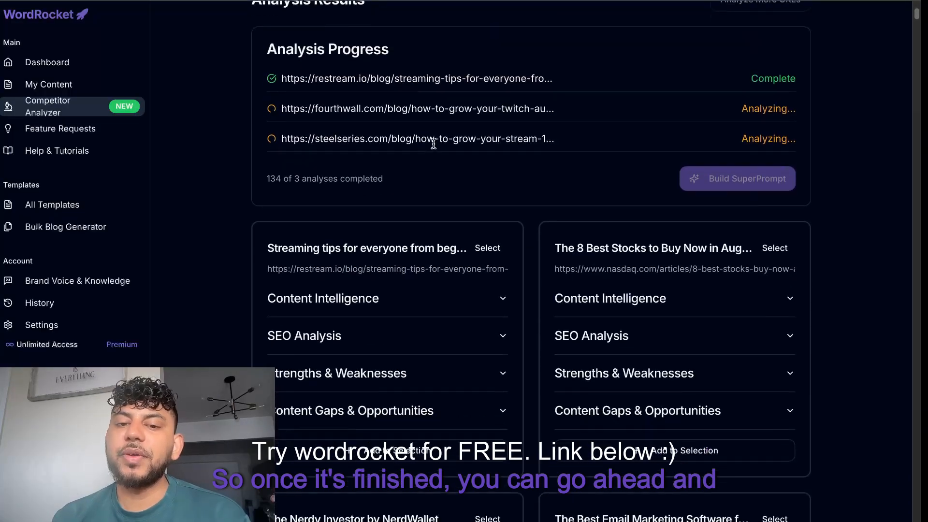
- Select the Restream streaming tips article and review its Content Intelligence and SEO Analysis breakdowns
left_click(487, 247)
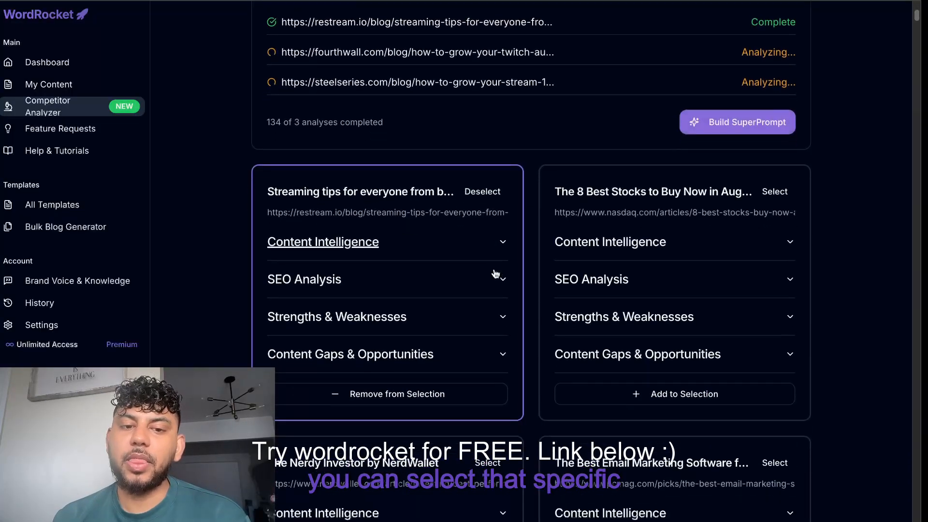
left_click(323, 241)
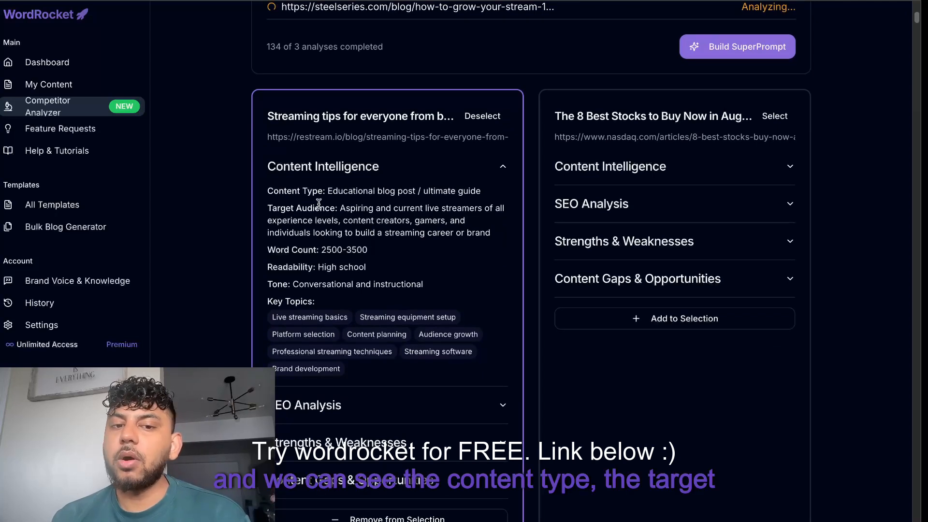
scroll("down", 3)
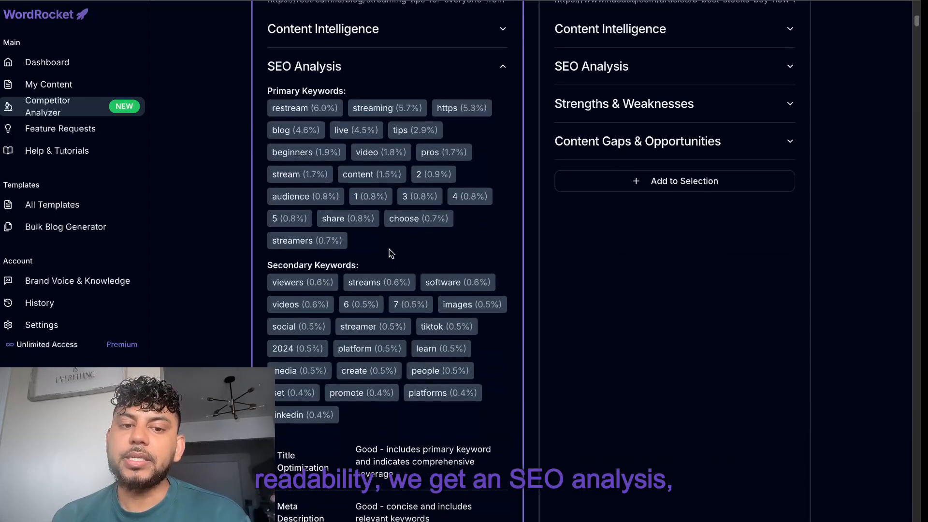
scroll("down", 3)
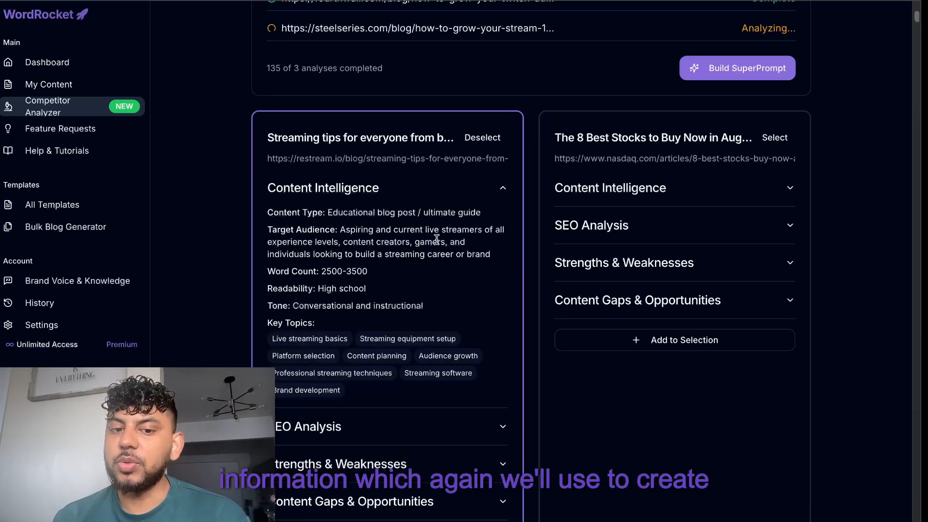
left_click(502, 188)
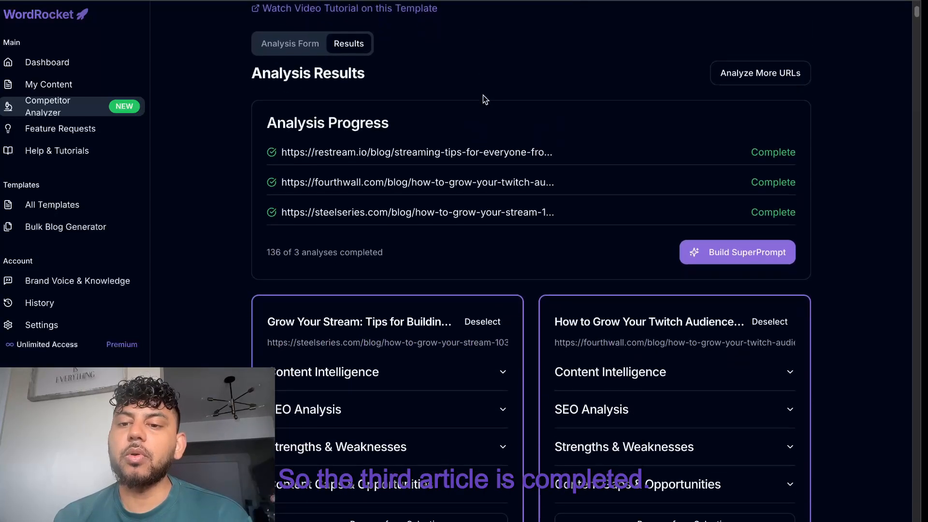
scroll("down", 3)
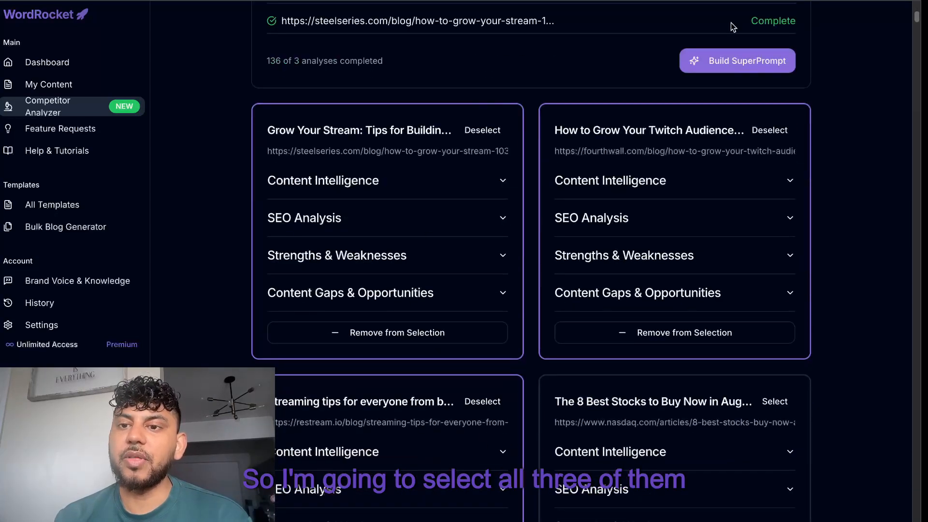
left_click(737, 61)
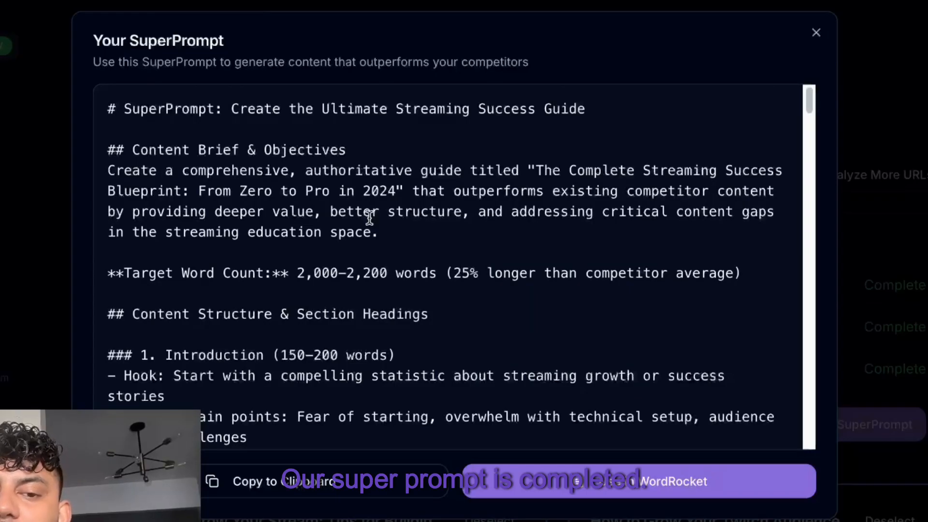
scroll("down", 3)
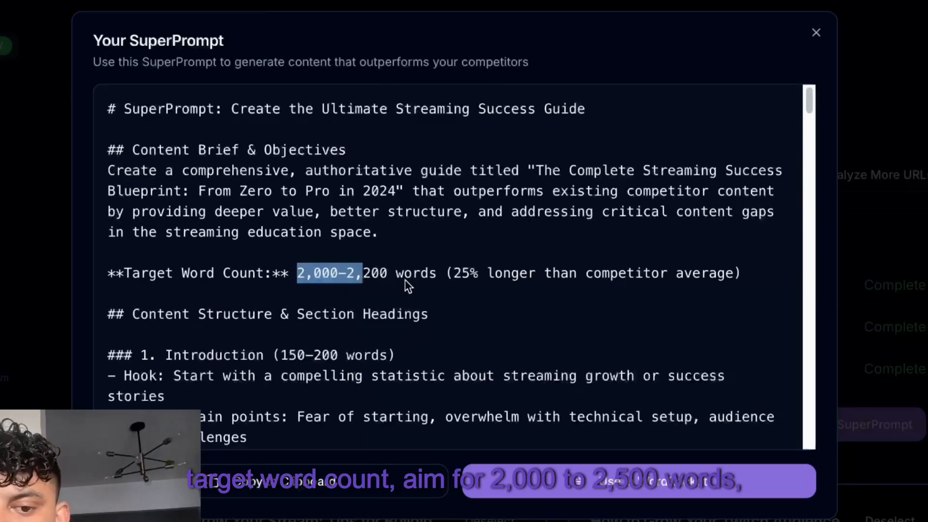
scroll("down", 3)
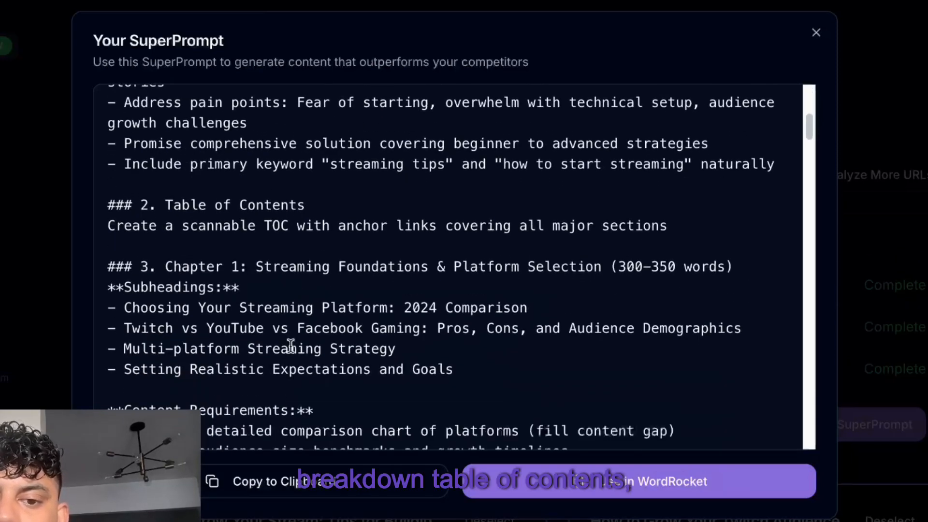
scroll("down", 3)
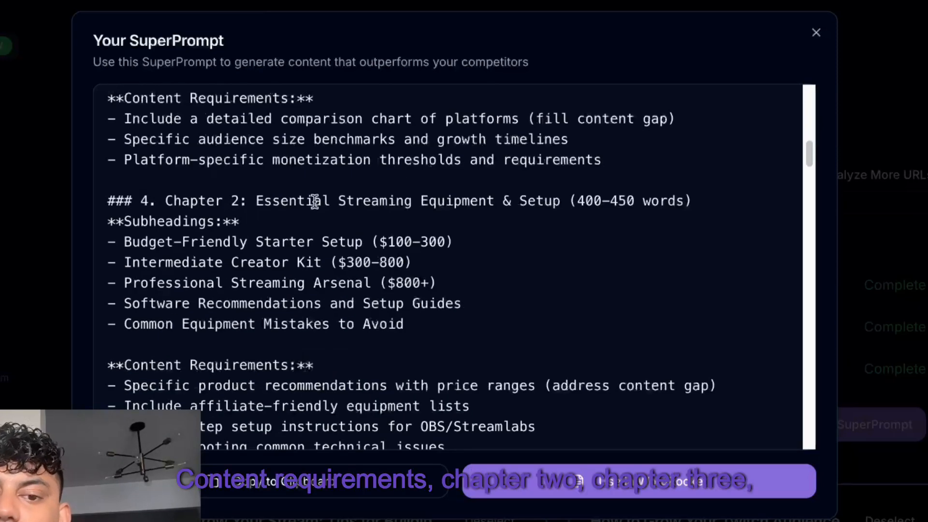
scroll("down", 3)
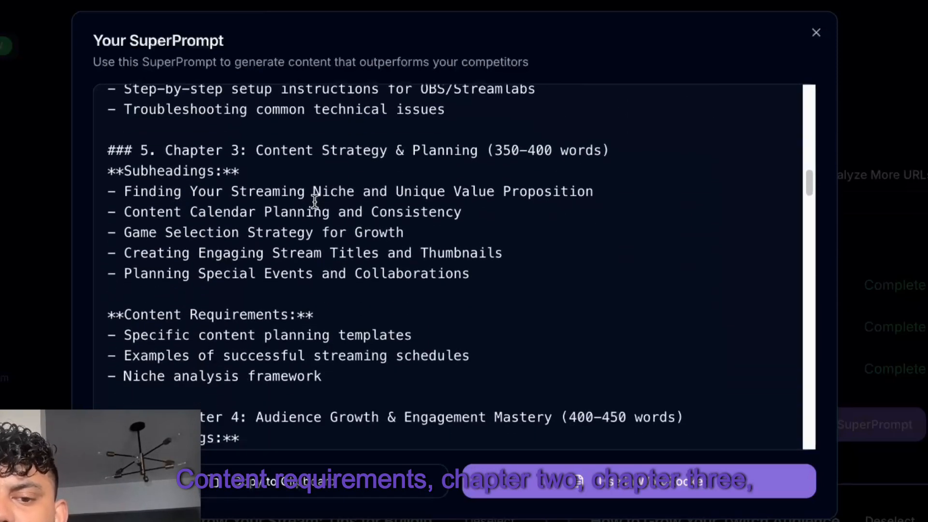
scroll("down", 3)
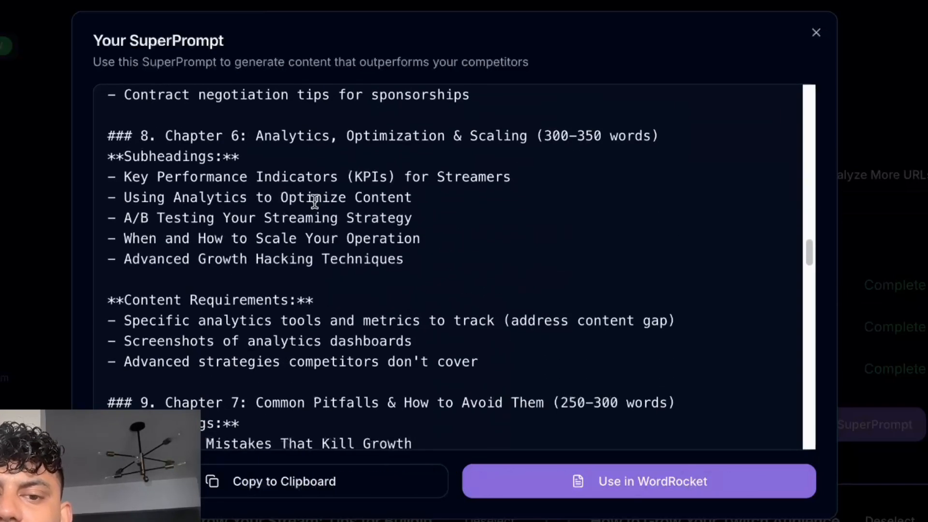
scroll("down", 3)
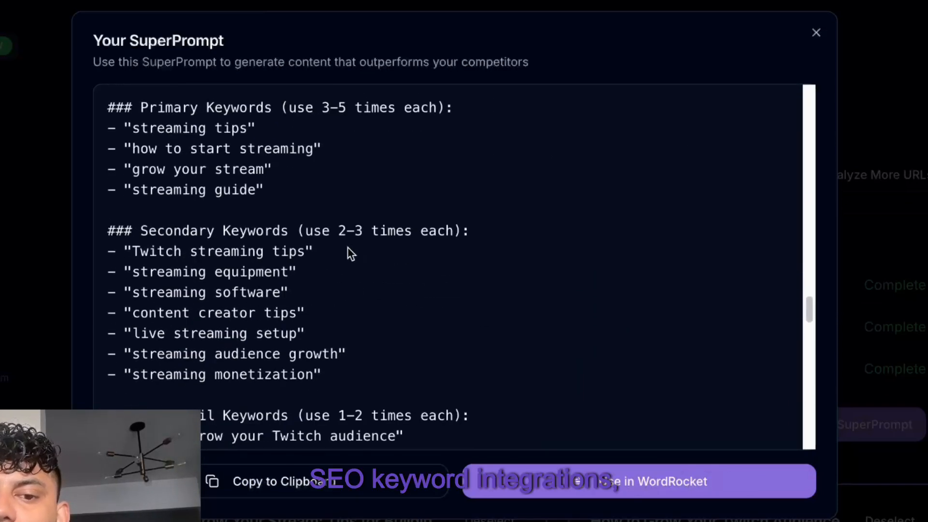
scroll("down", 3)
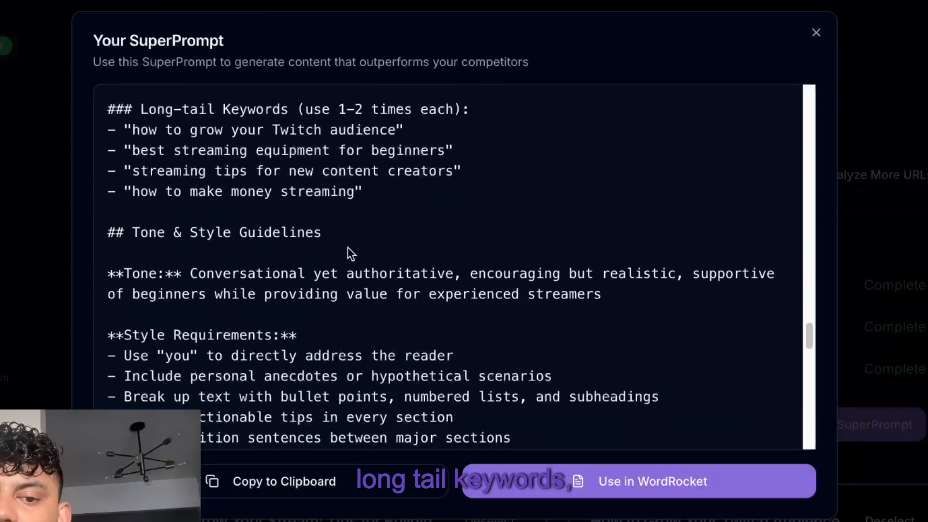
scroll("down", 3)
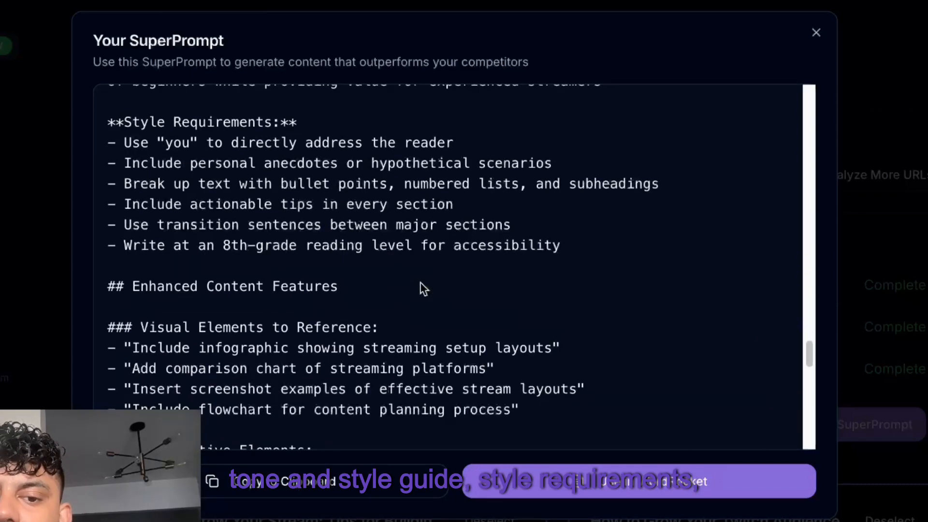
scroll("down", 3)
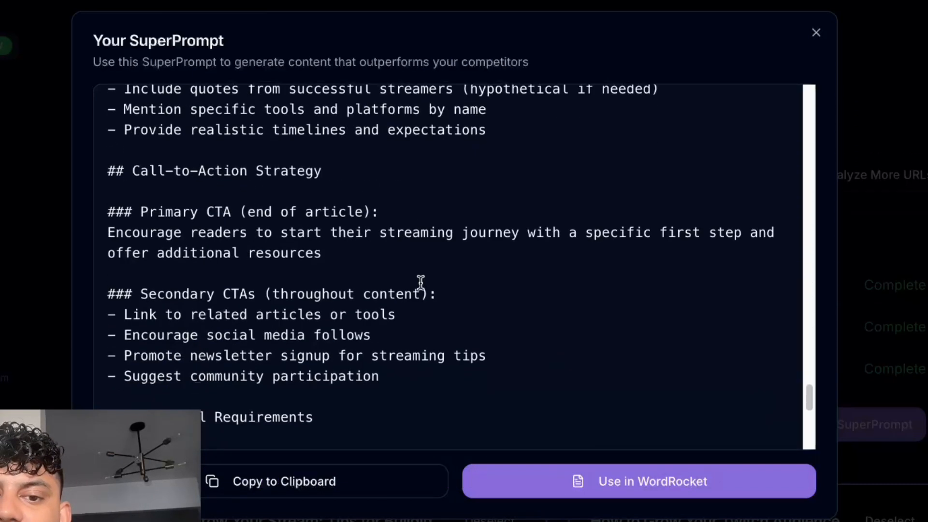
scroll("down", 3)
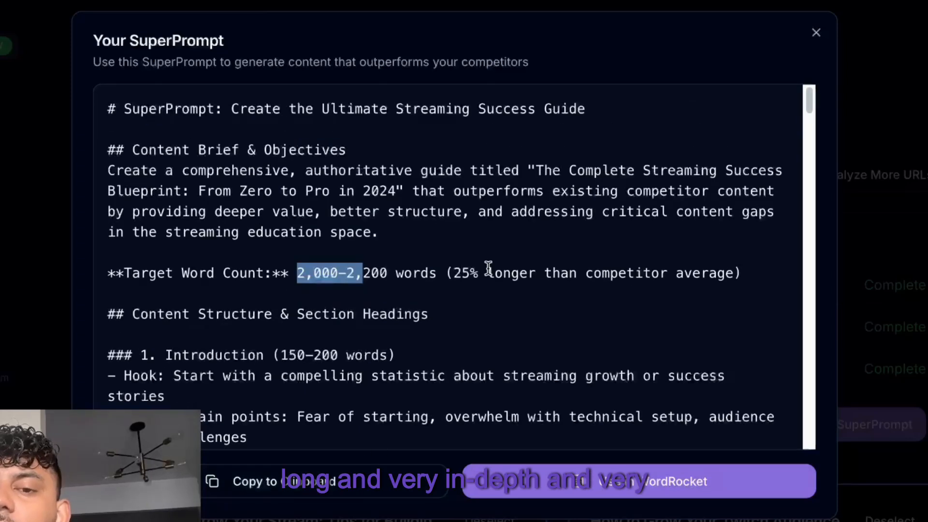
scroll("down", 3)
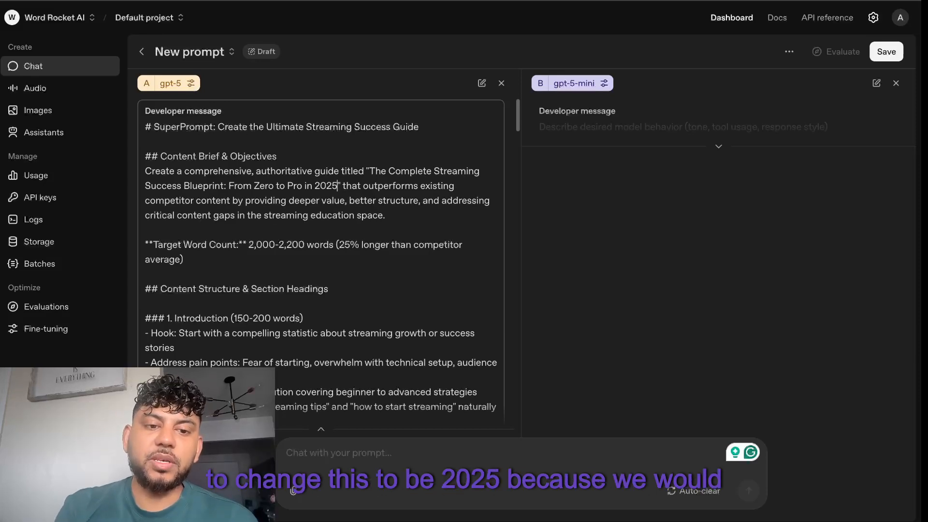
- Scroll through the GPT-5 and GPT-5 mini streaming-guide drafts side by side to compare them
scroll("down", 3)
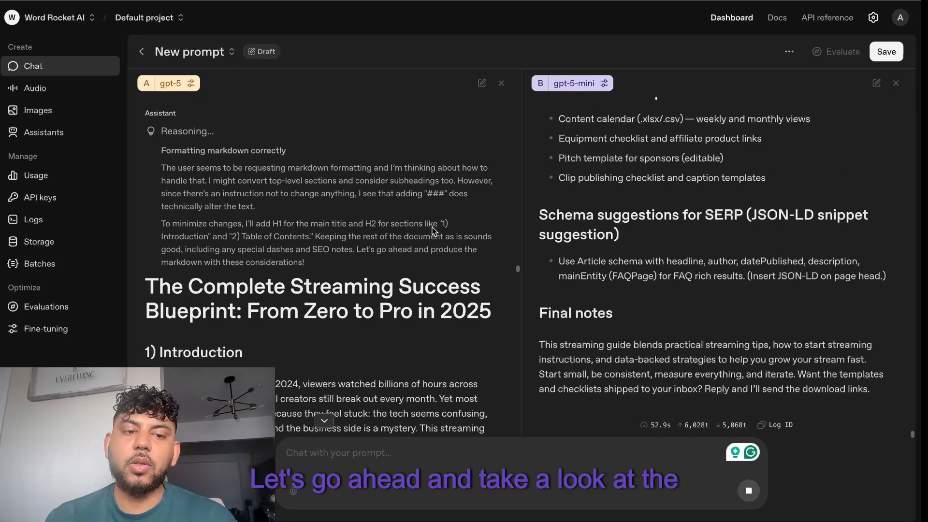
scroll("down", 3)
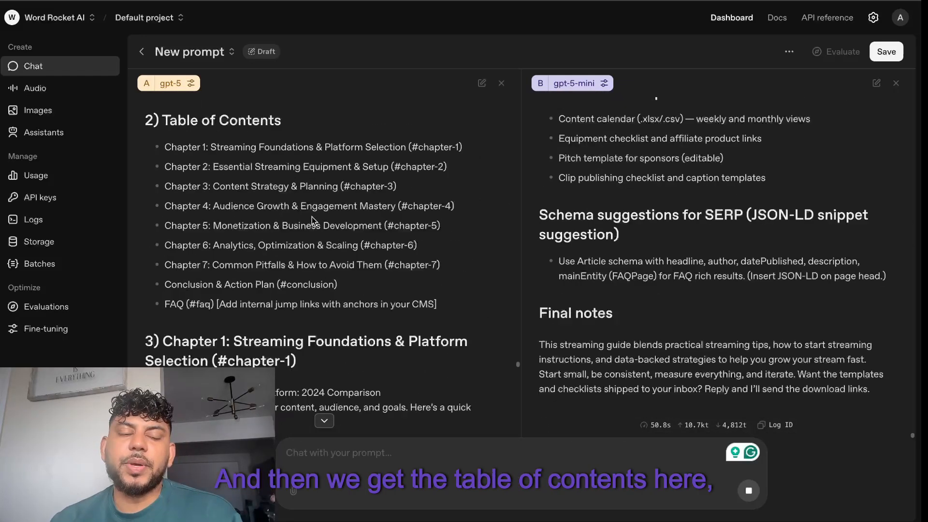
scroll("down", 3)
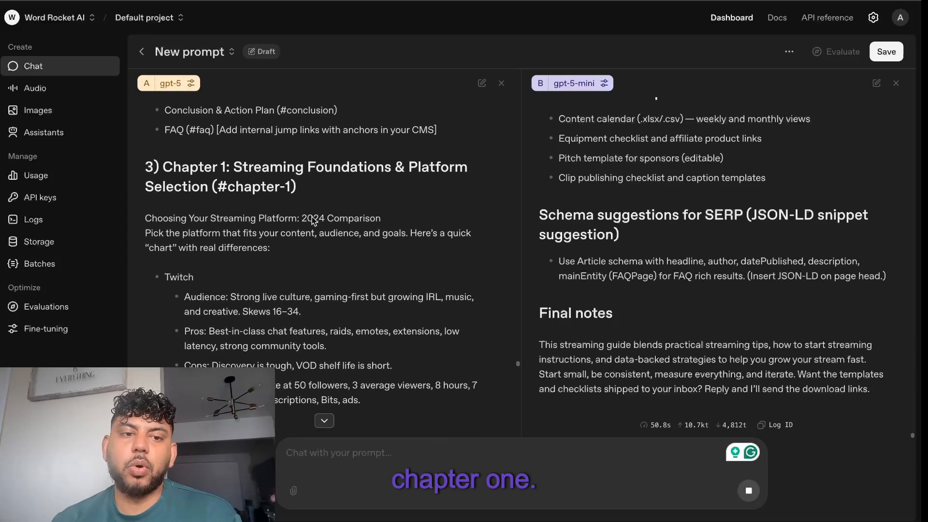
scroll("down", 3)
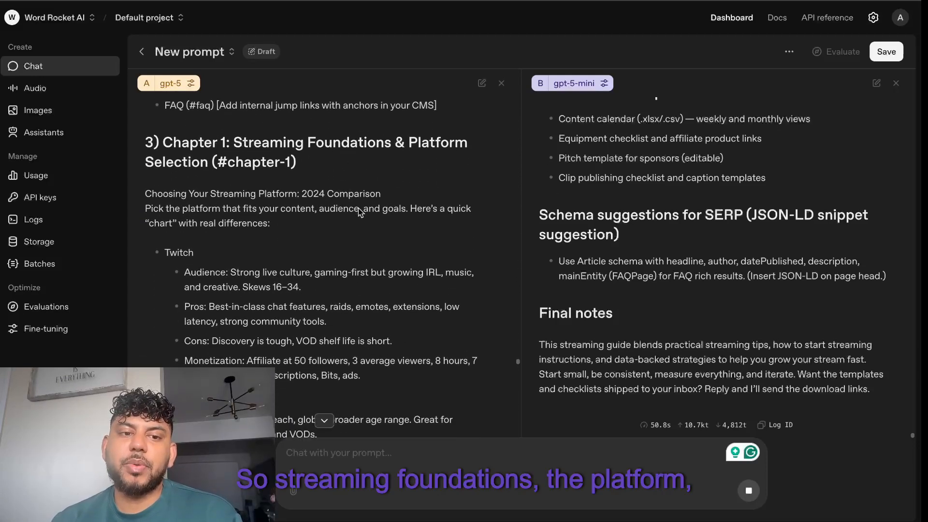
scroll("down", 3)
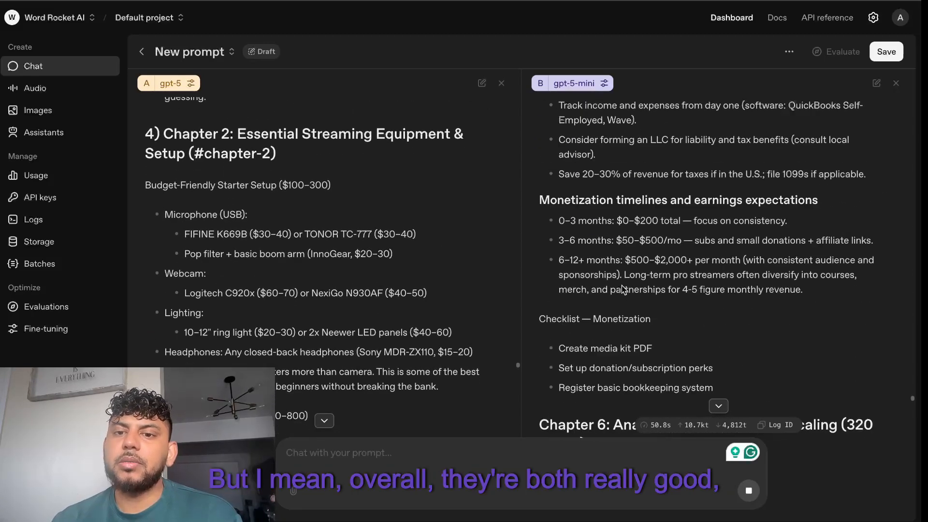
scroll("down", 3)
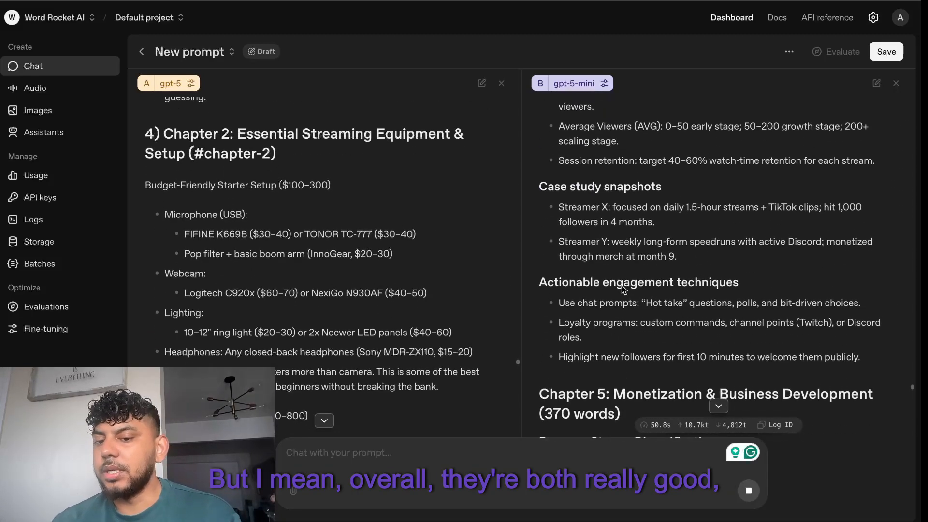
scroll("down", 3)
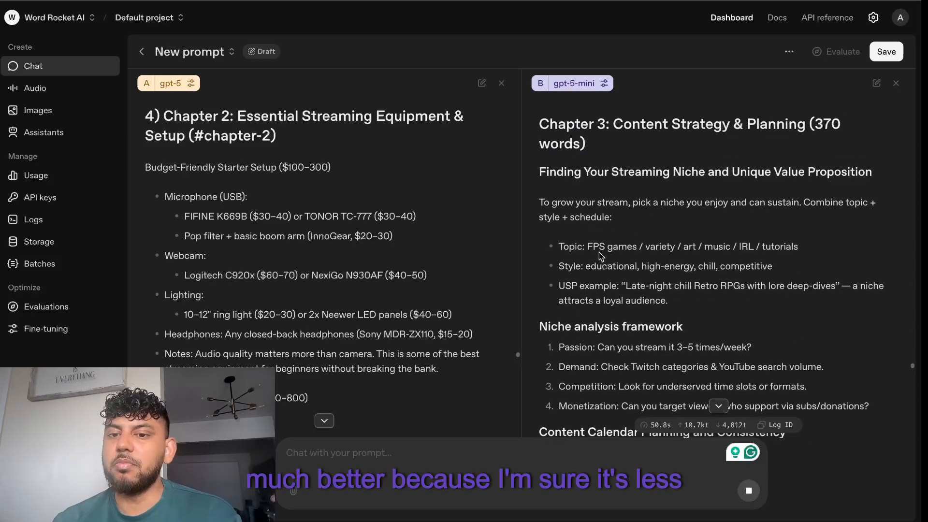
scroll("down", 3)
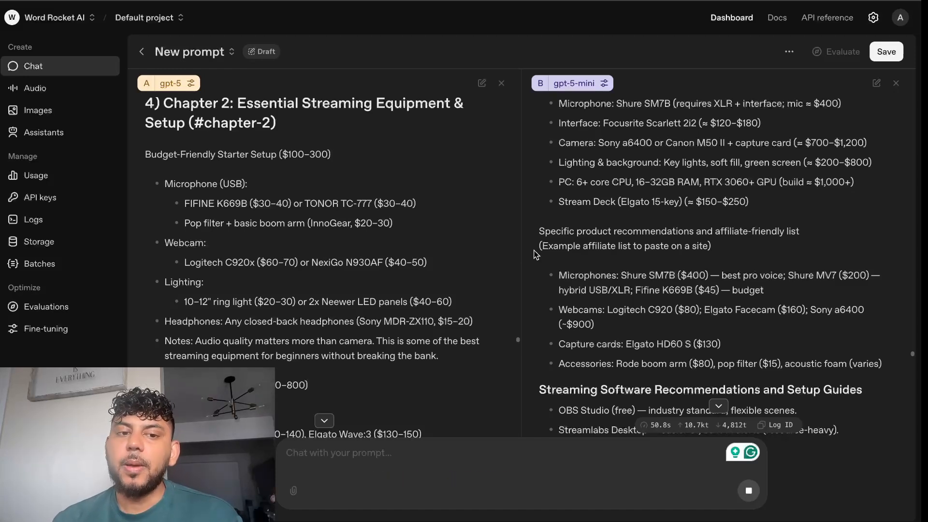
scroll("down", 3)
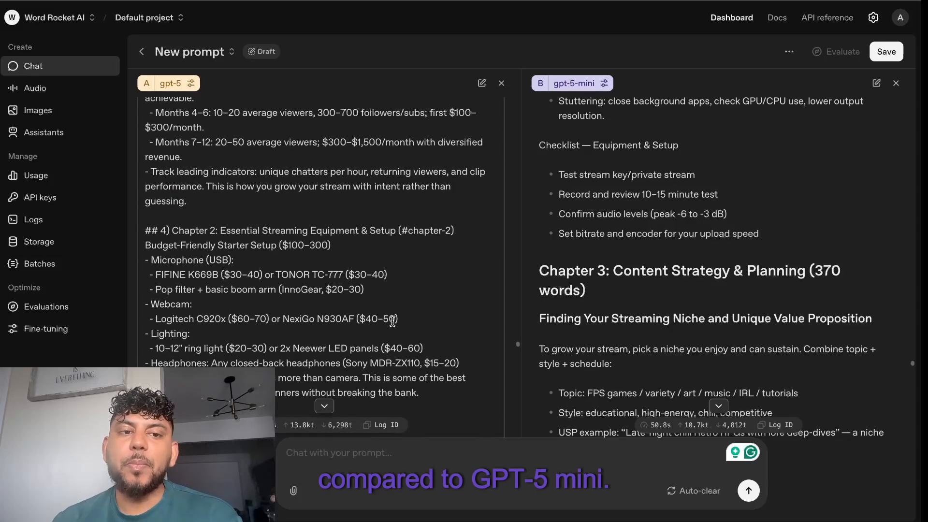
scroll("down", 3)
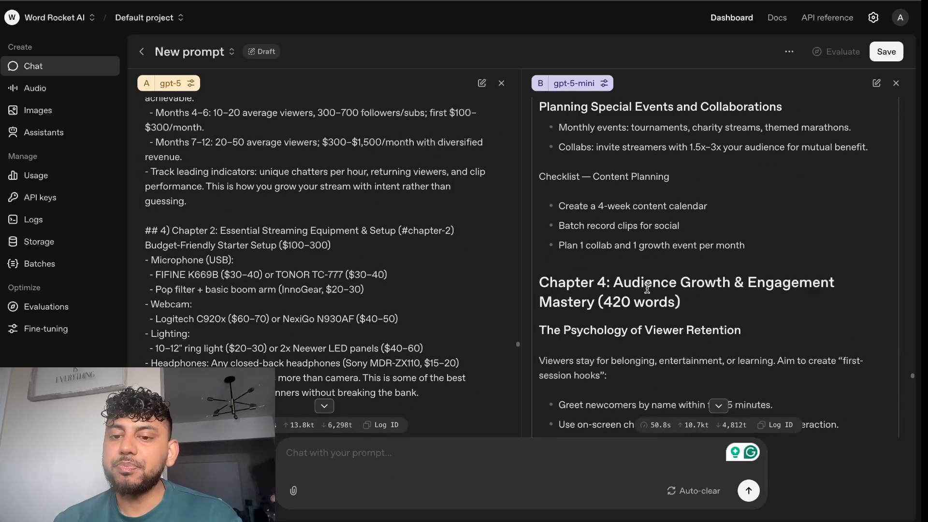
scroll("down", 3)
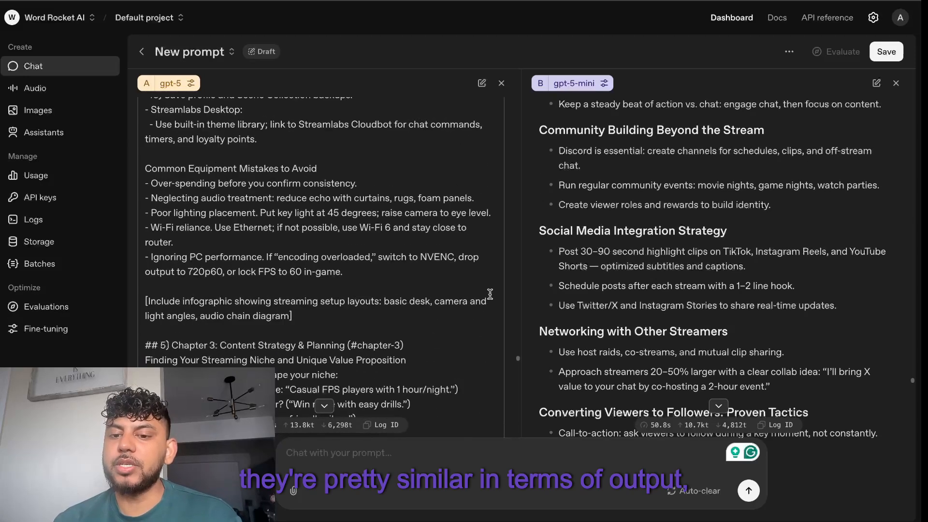
scroll("down", 3)
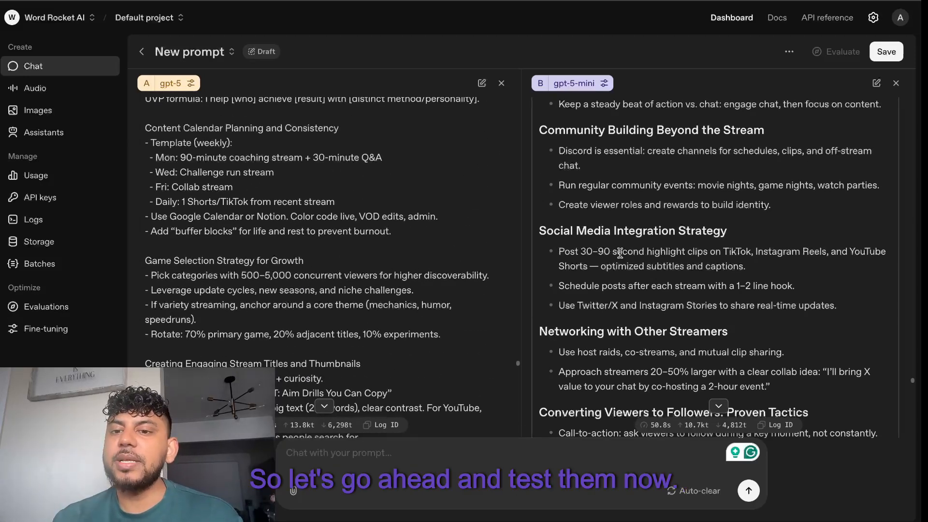
- Scan both articles in the Content Scanner, getting 65% likely AI for GPT-5 mini and 86% AI, 0% plagiarism for GPT-5
scroll("down", 3)
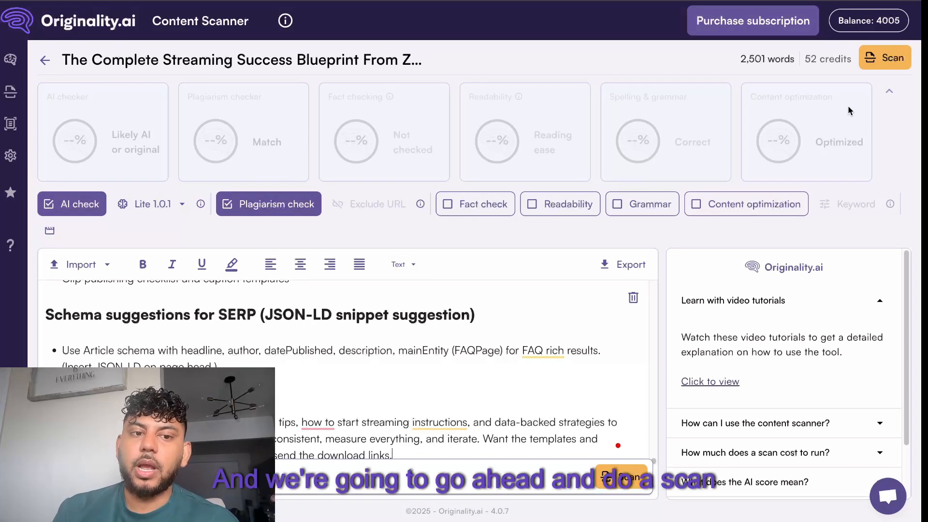
left_click(885, 58)
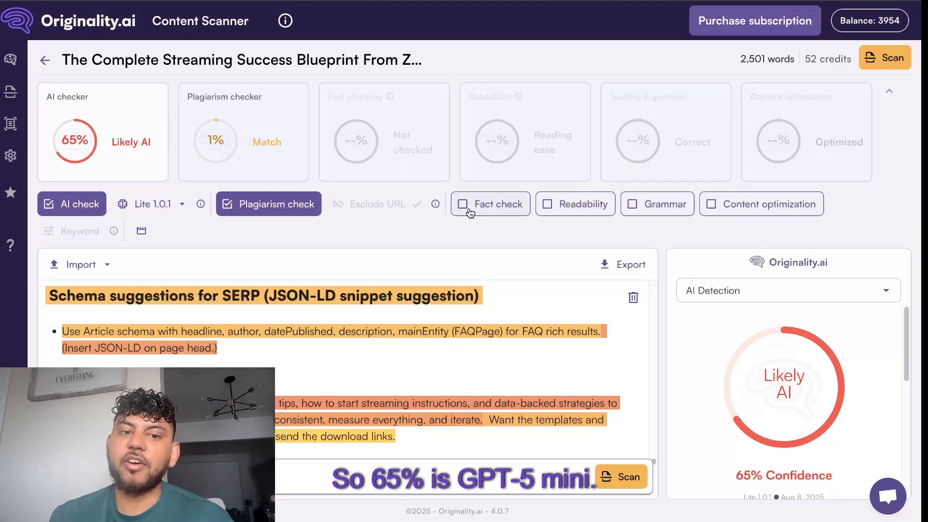
left_click(885, 57)
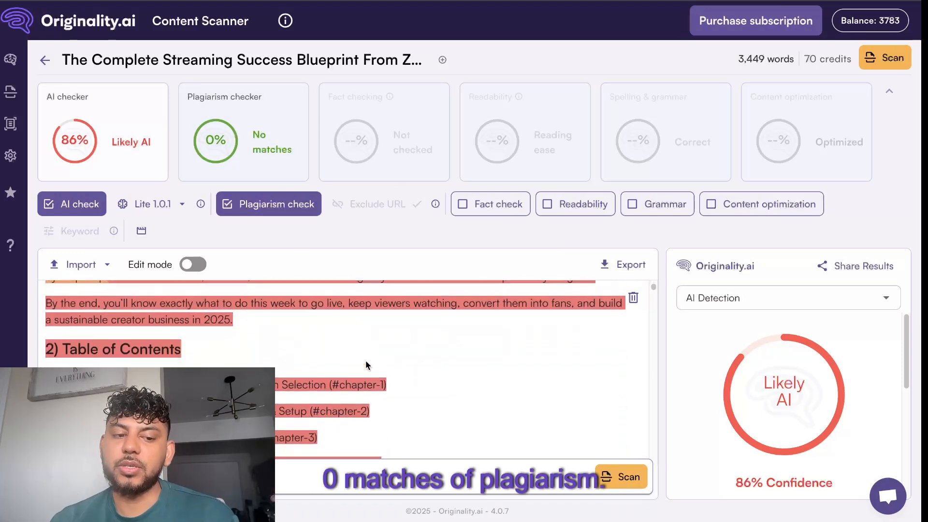
scroll("down", 3)
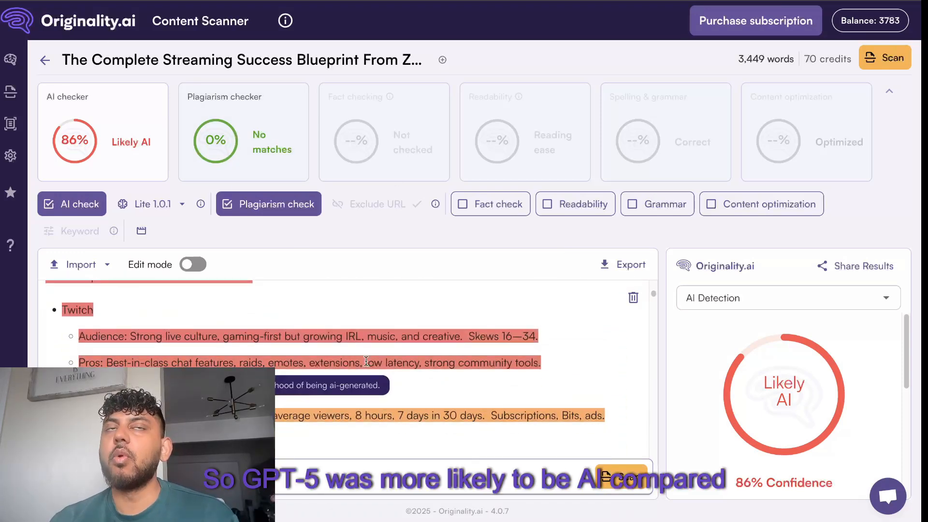